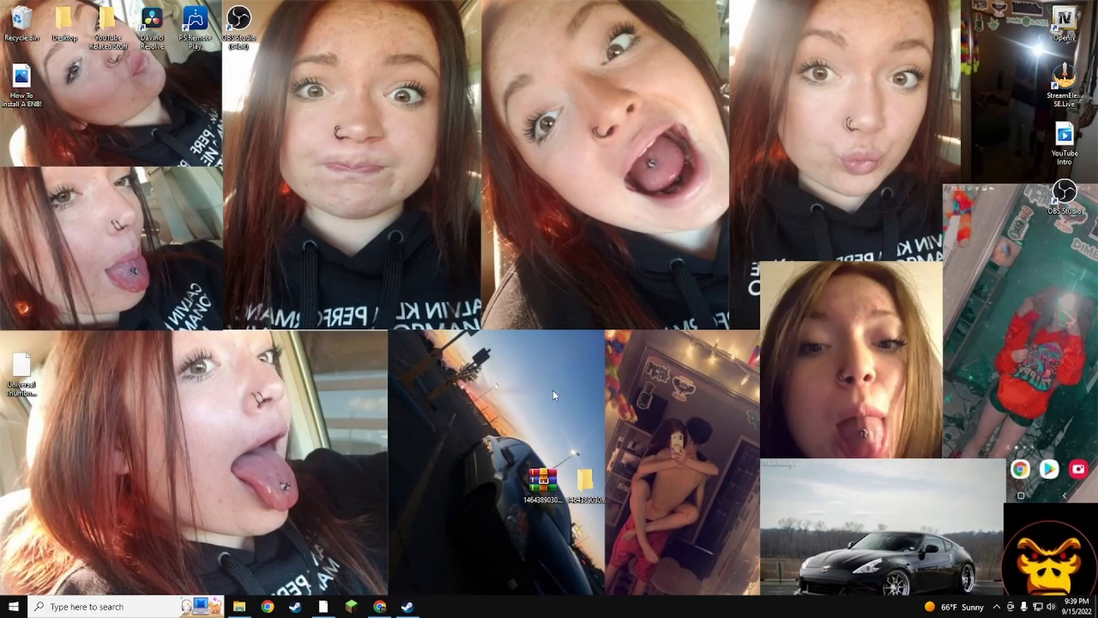
mouse_move(364, 590)
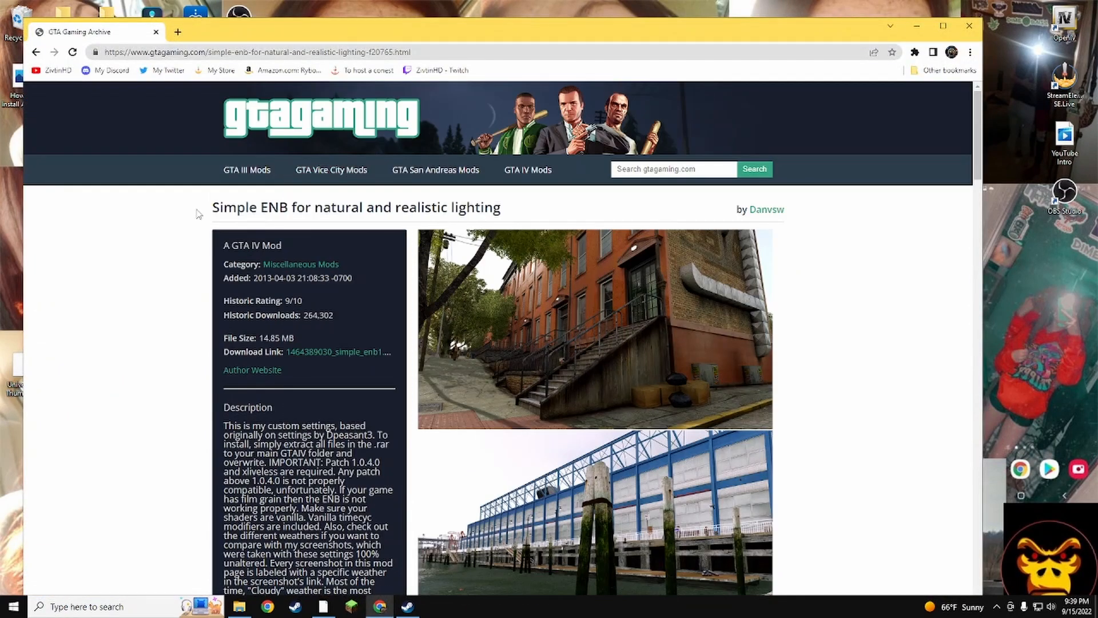
mouse_move(738, 357)
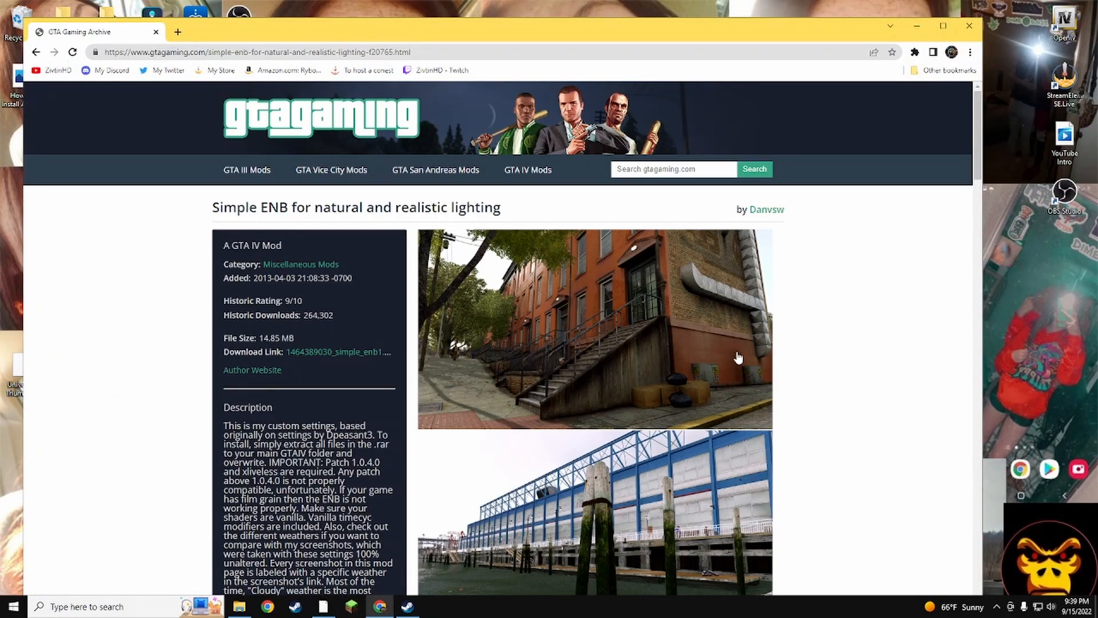
Open the extracted ENB folder from the desktop, select all 16 files, then bring up the Steam library
scroll("down", 3)
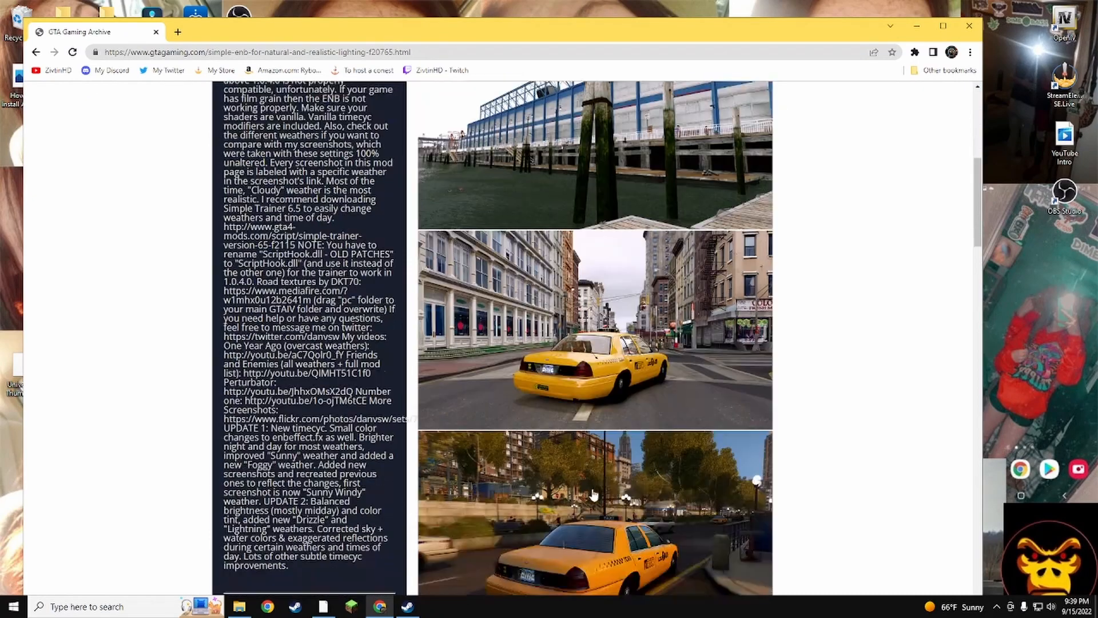
scroll("down", 3)
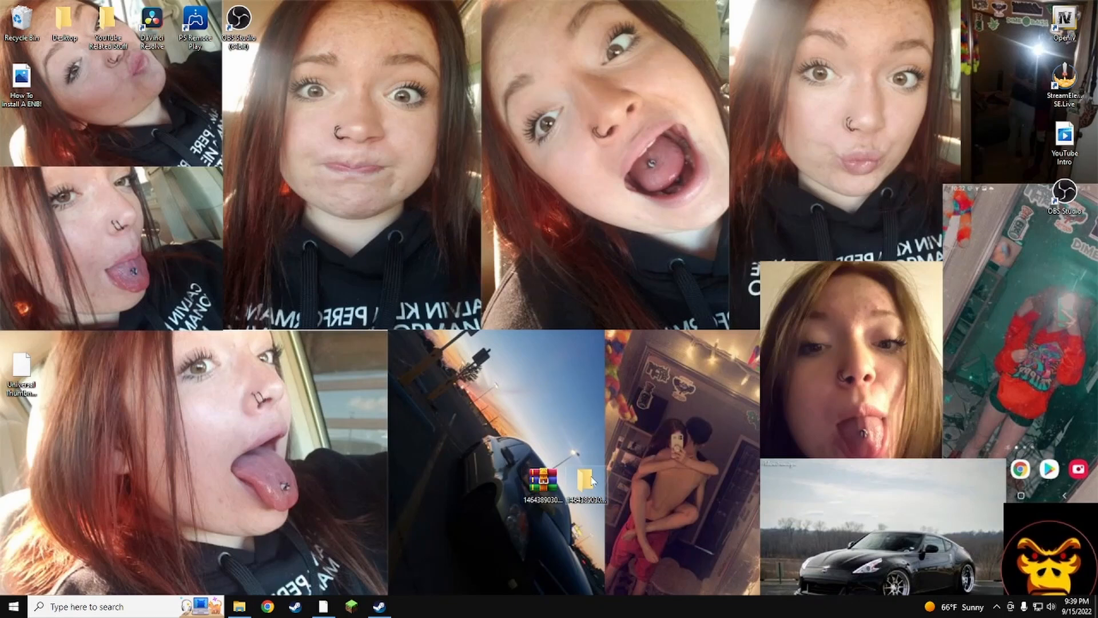
double_click(587, 480)
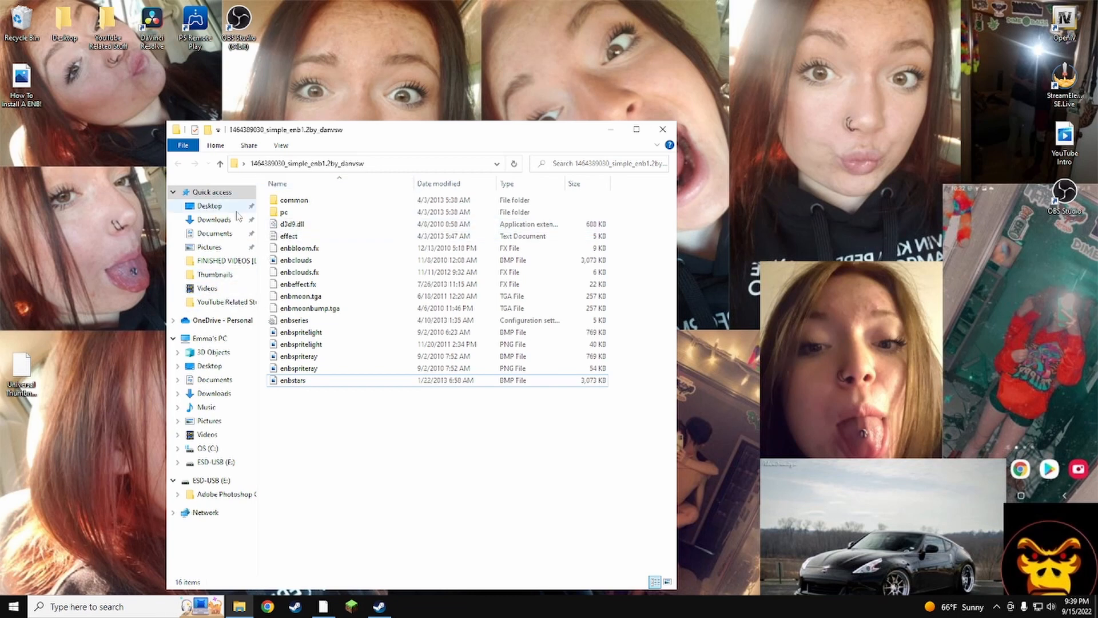
mouse_move(240, 237)
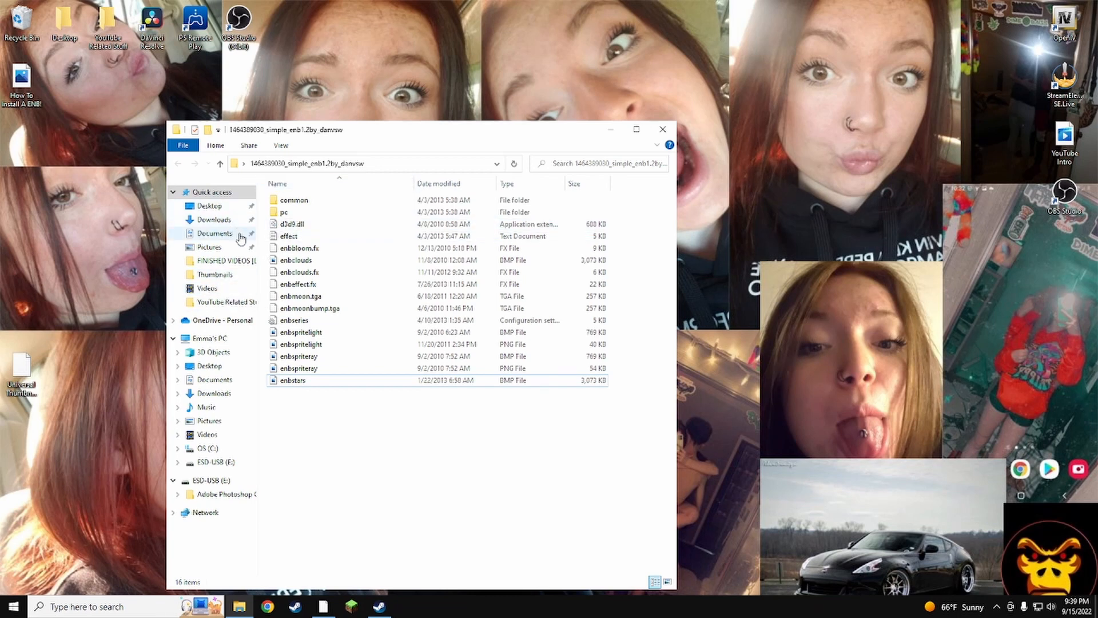
key("ctrl+a")
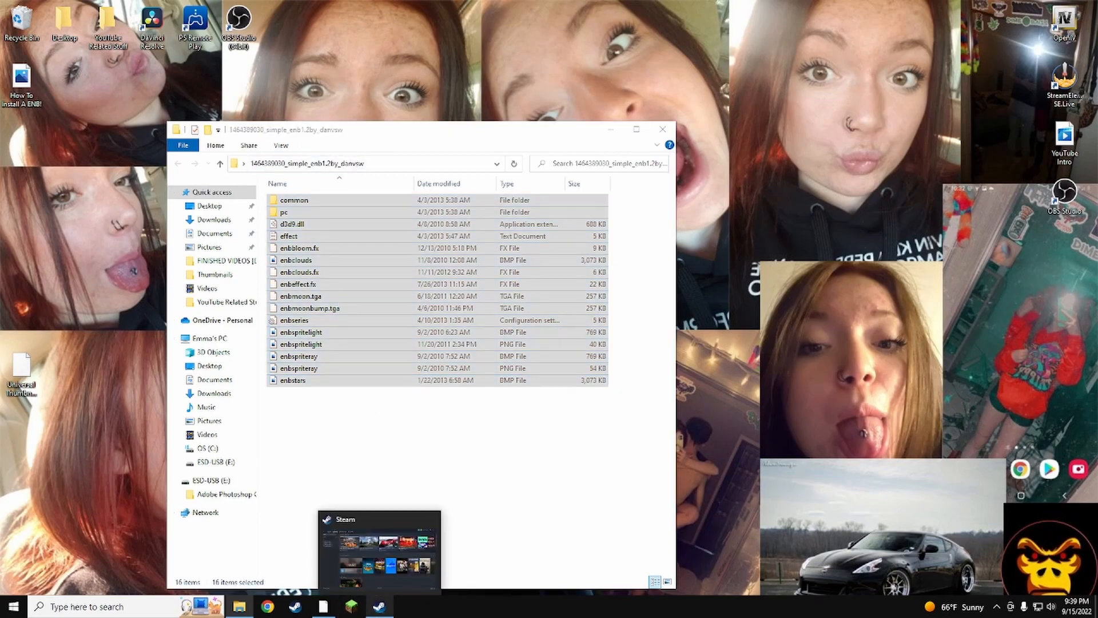
left_click(379, 551)
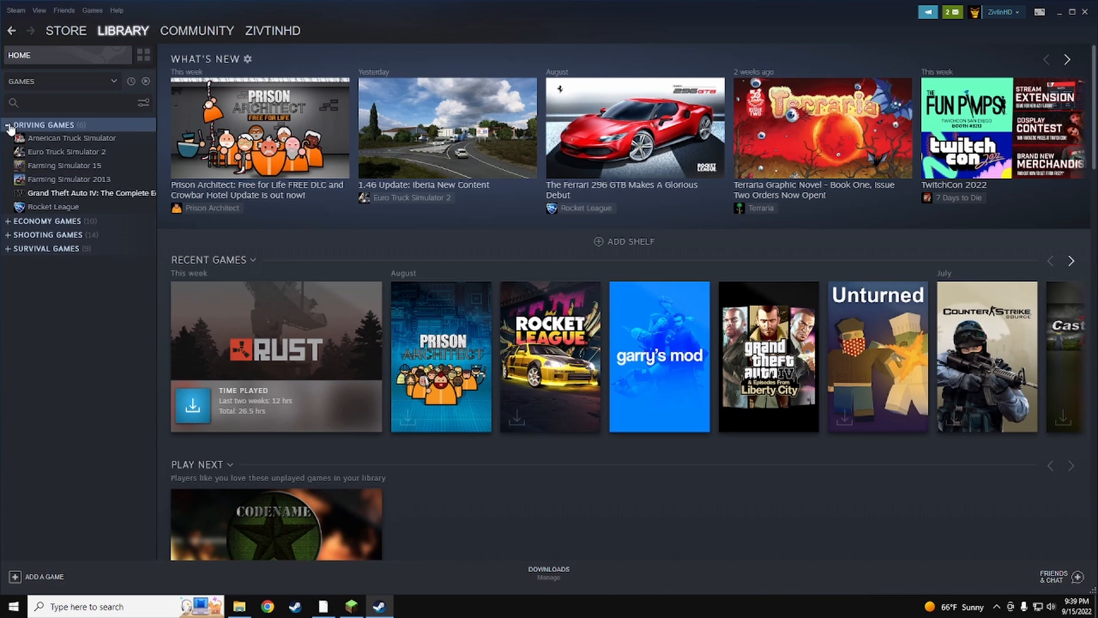
Browse Grand Theft Auto IV's local files from Steam and switch to its install folder window
right_click(92, 193)
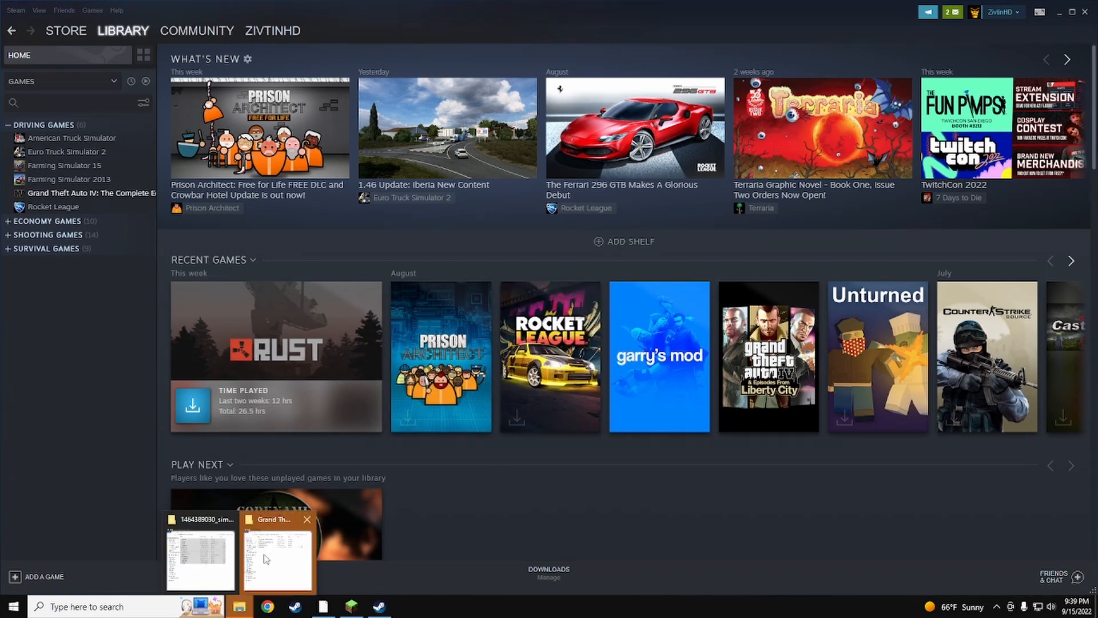
left_click(276, 557)
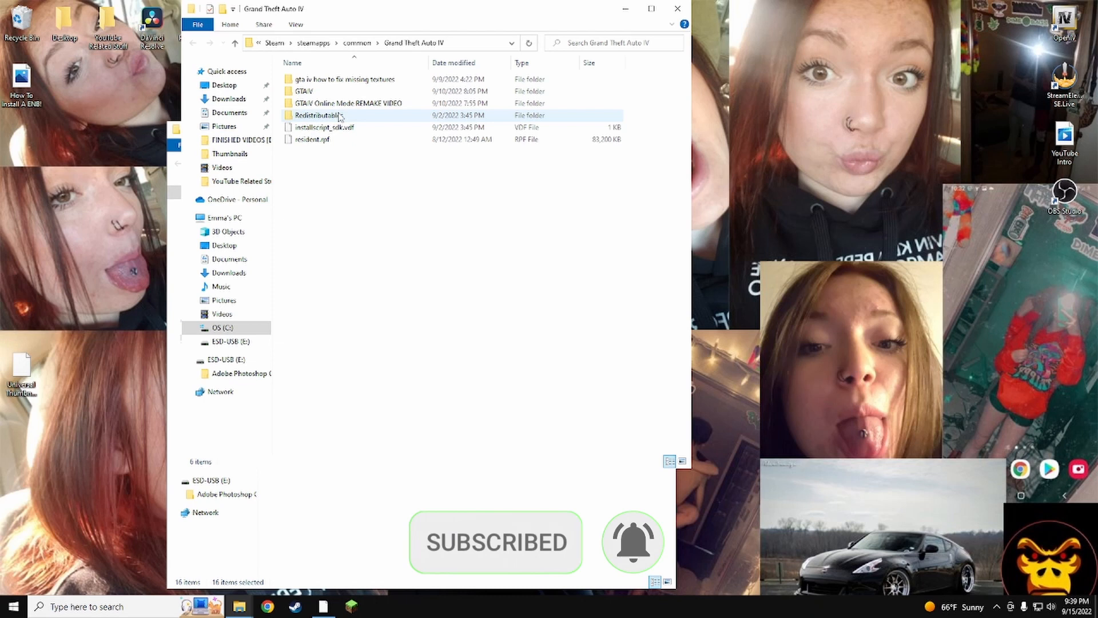
mouse_move(319, 114)
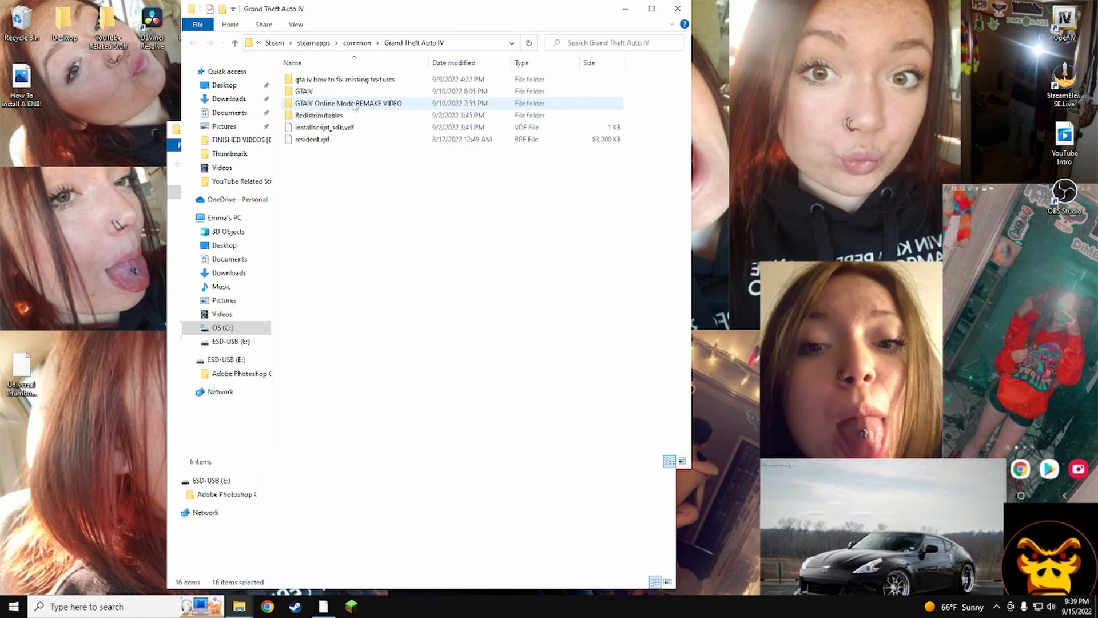
mouse_move(302, 91)
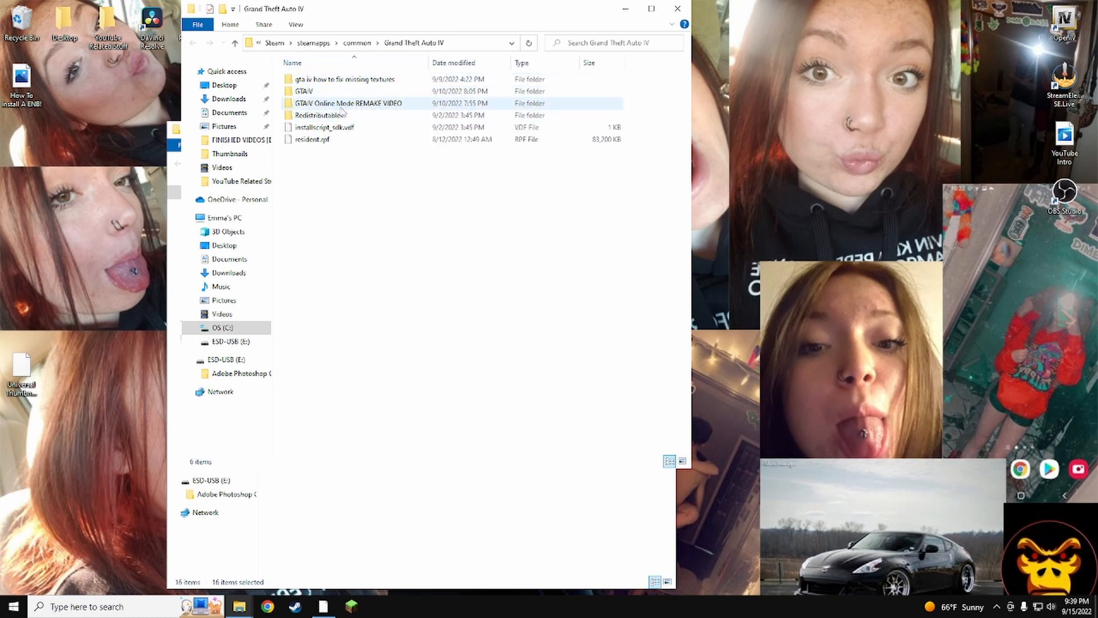
Paste the ENB files into the GTAIV Online Mode REMAKE VIDEO folder, close the emptied folder, and view commandline.txt
left_click(345, 103)
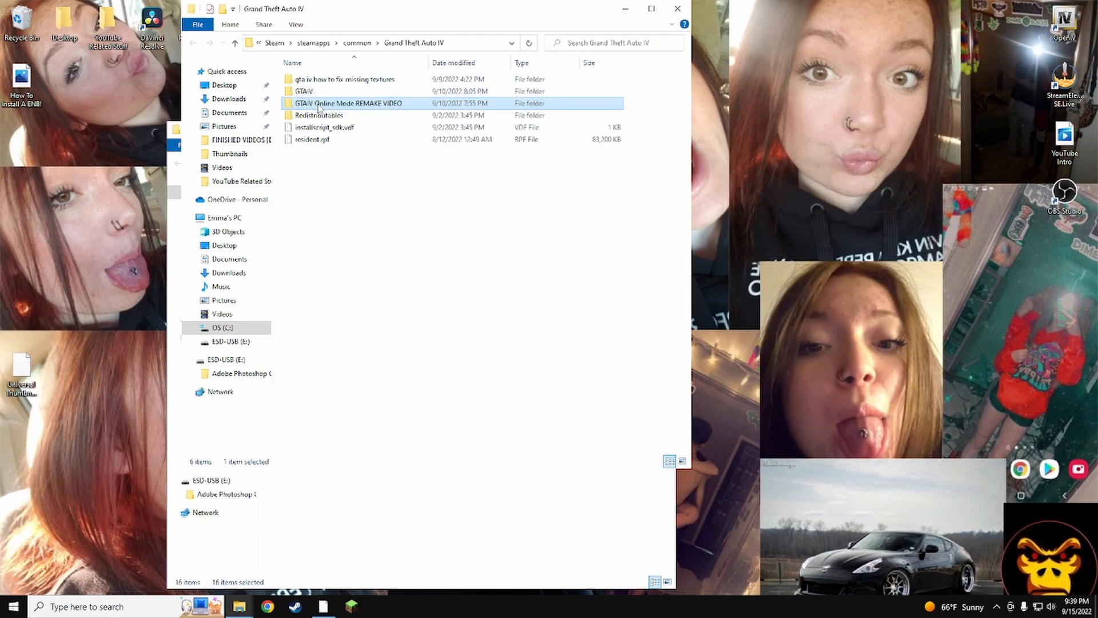
double_click(348, 103)
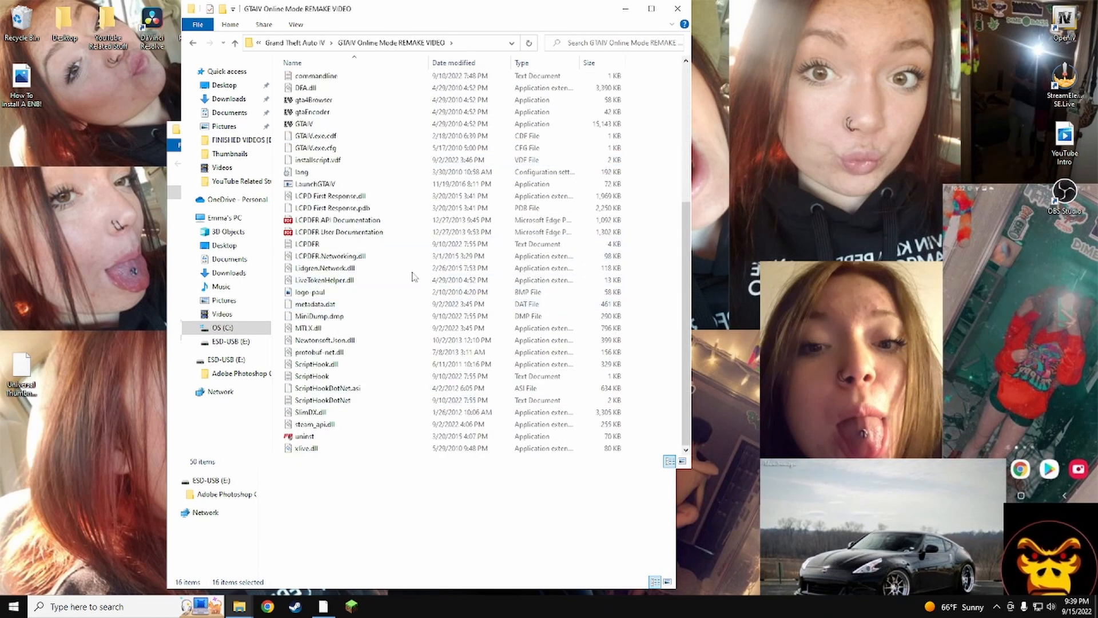
scroll("up", 3)
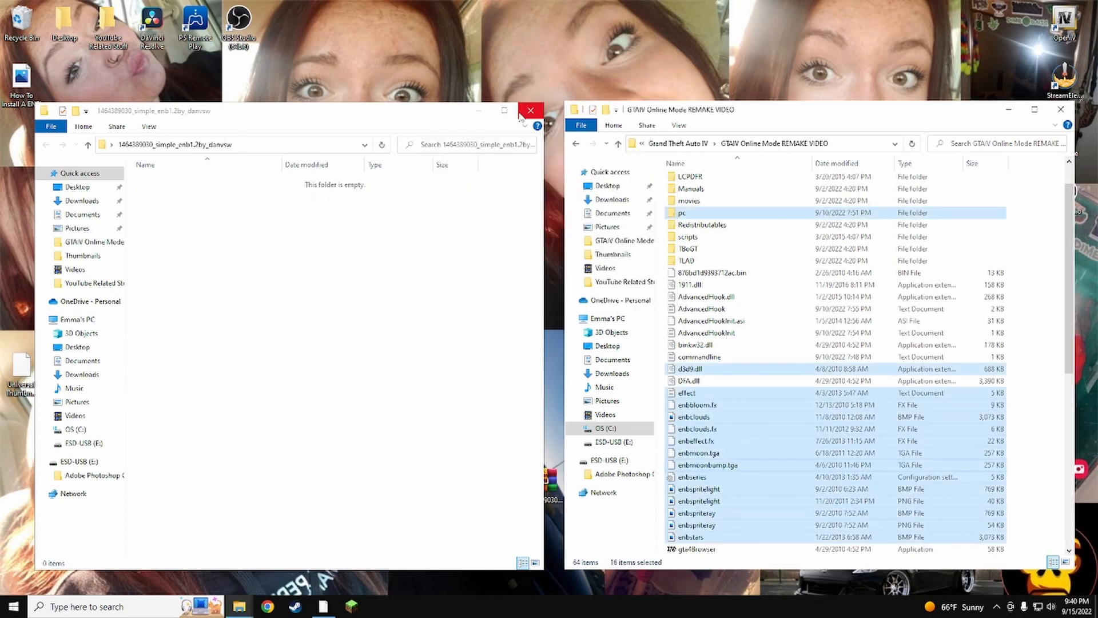
left_click(529, 110)
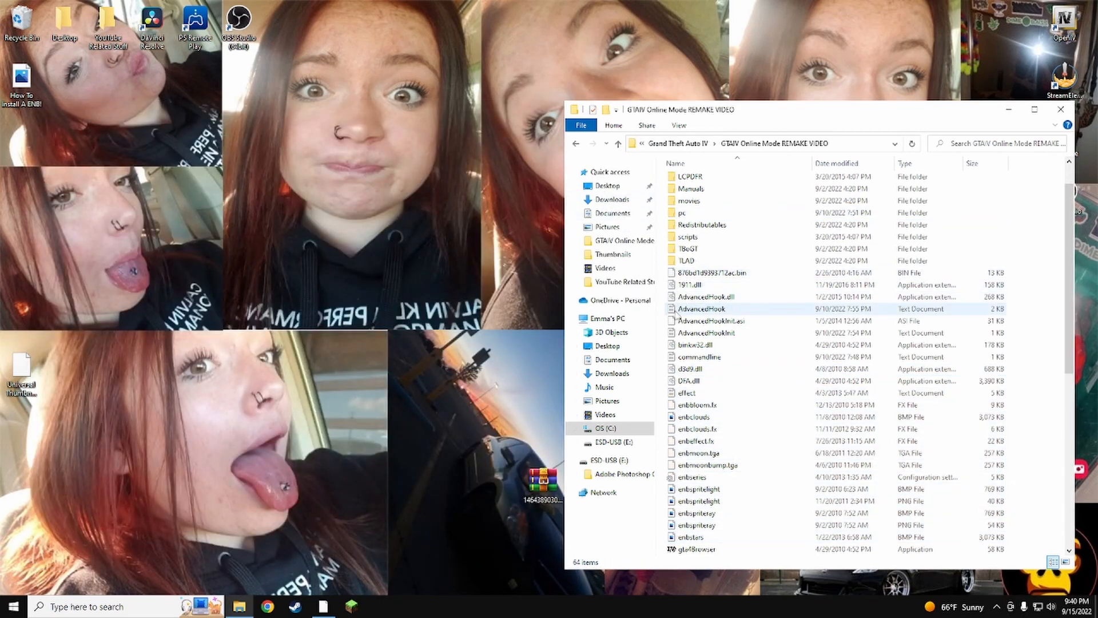
double_click(696, 356)
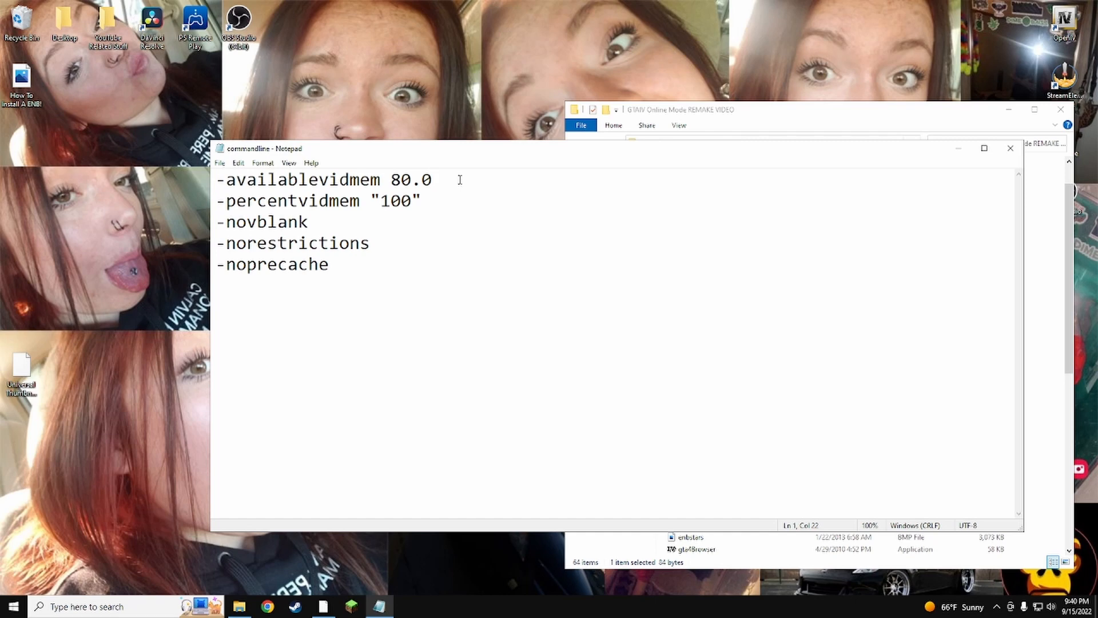
mouse_move(1010, 148)
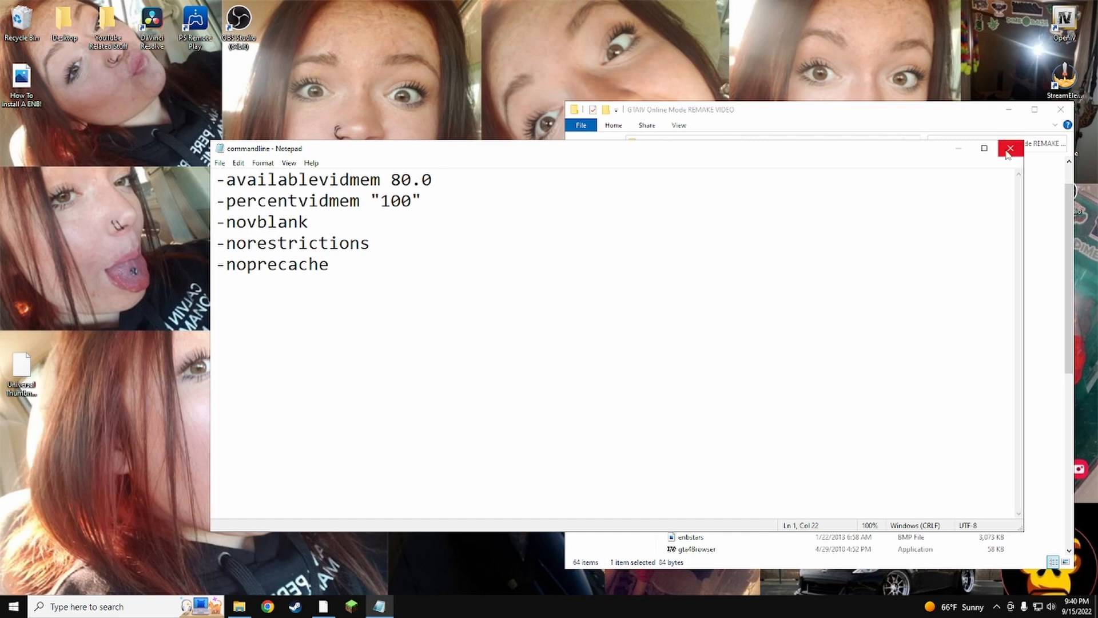
left_click(1009, 149)
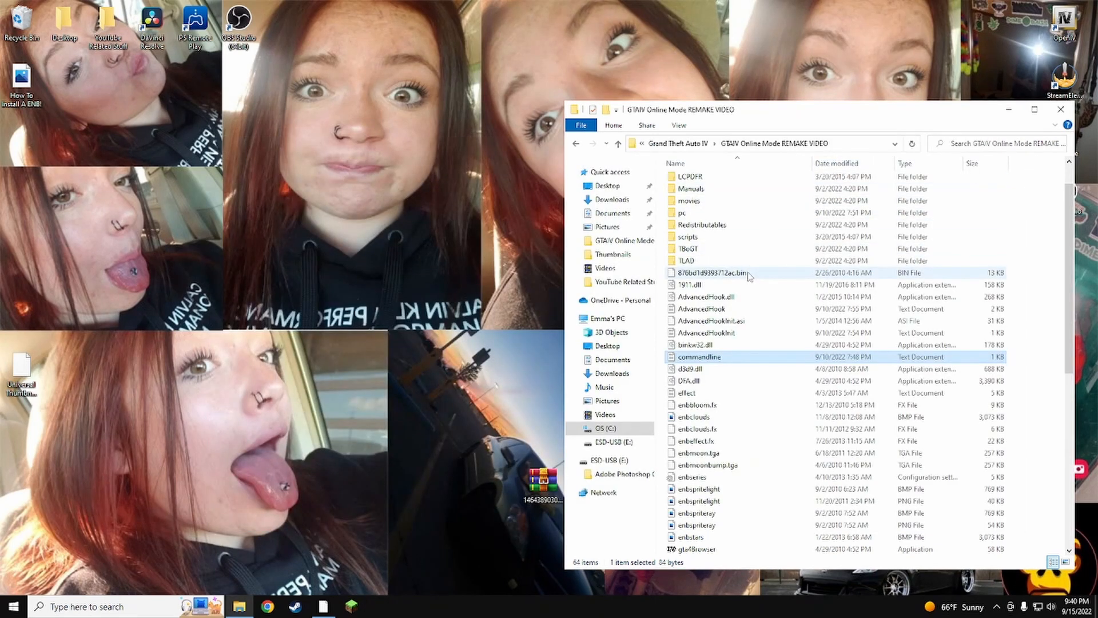